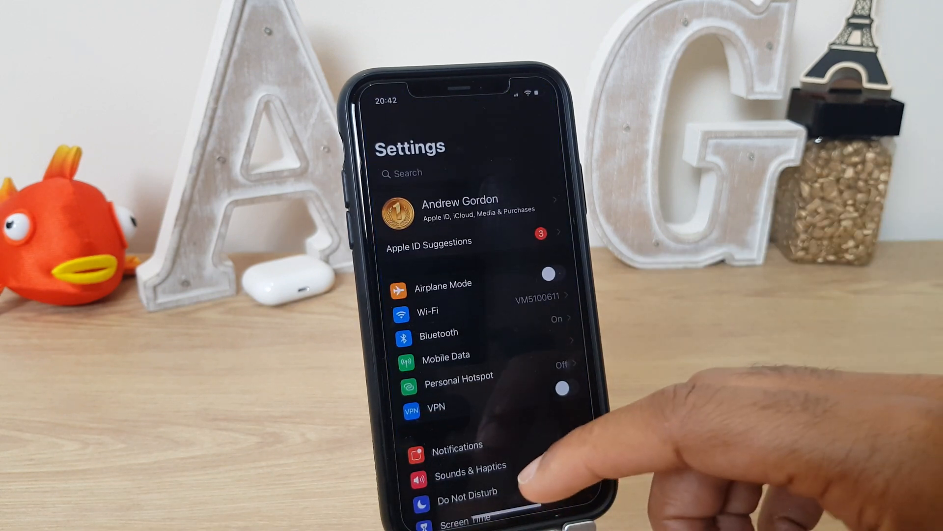
pyautogui.scroll(-3)
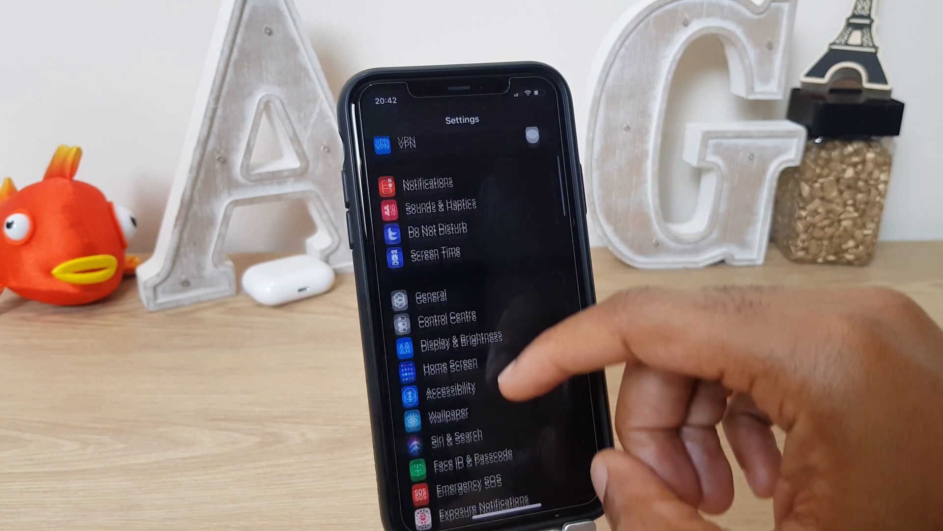